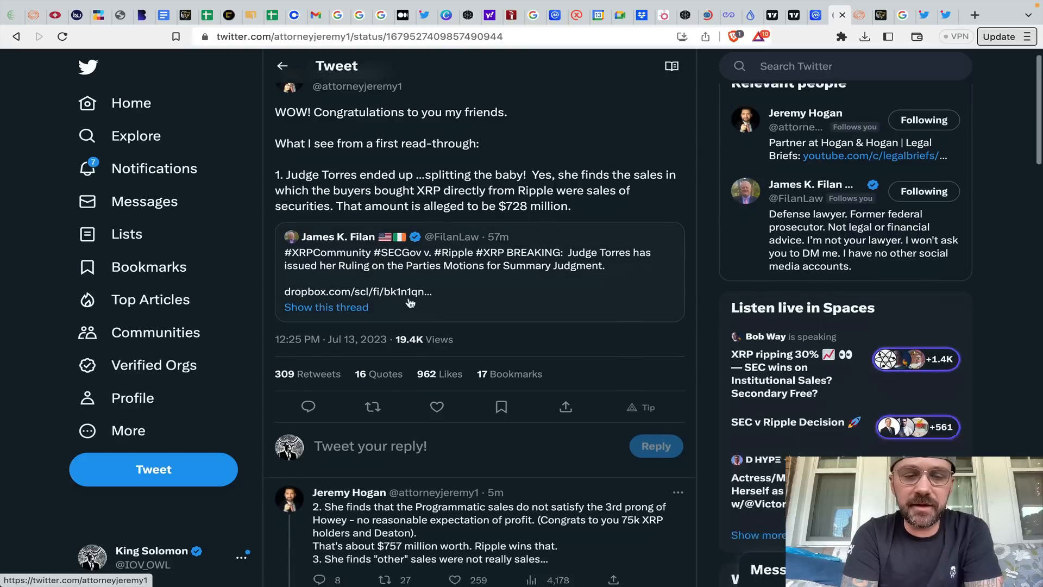
- Browse the XRP news search results in Google News
scroll("down", 3)
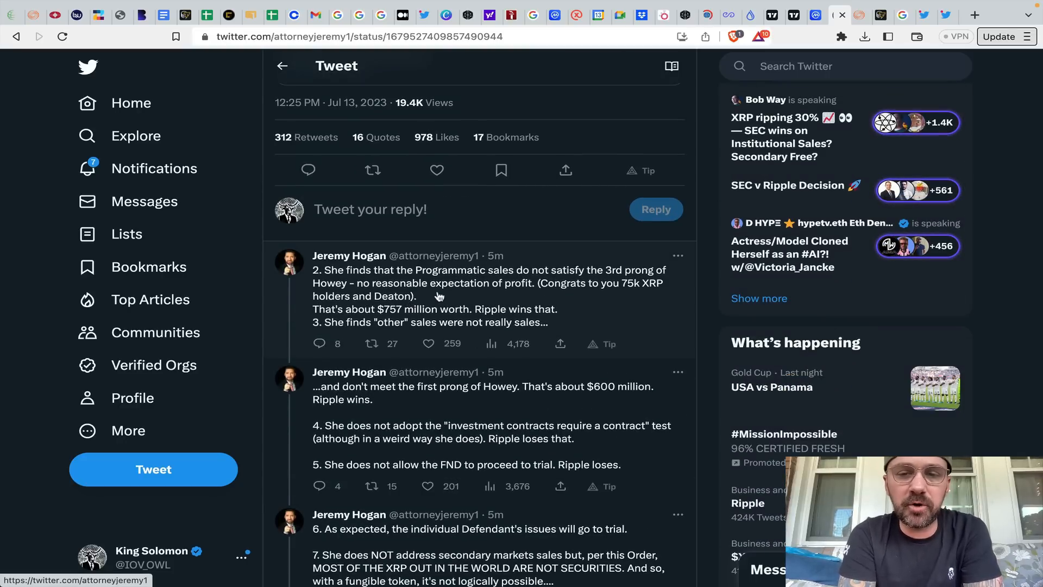
left_click(428, 344)
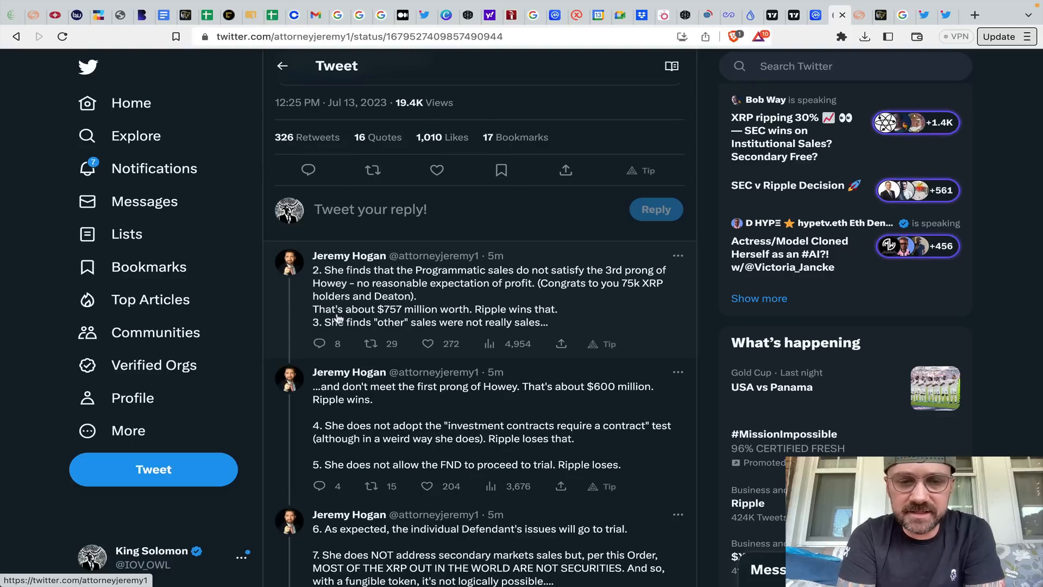
left_click(373, 344)
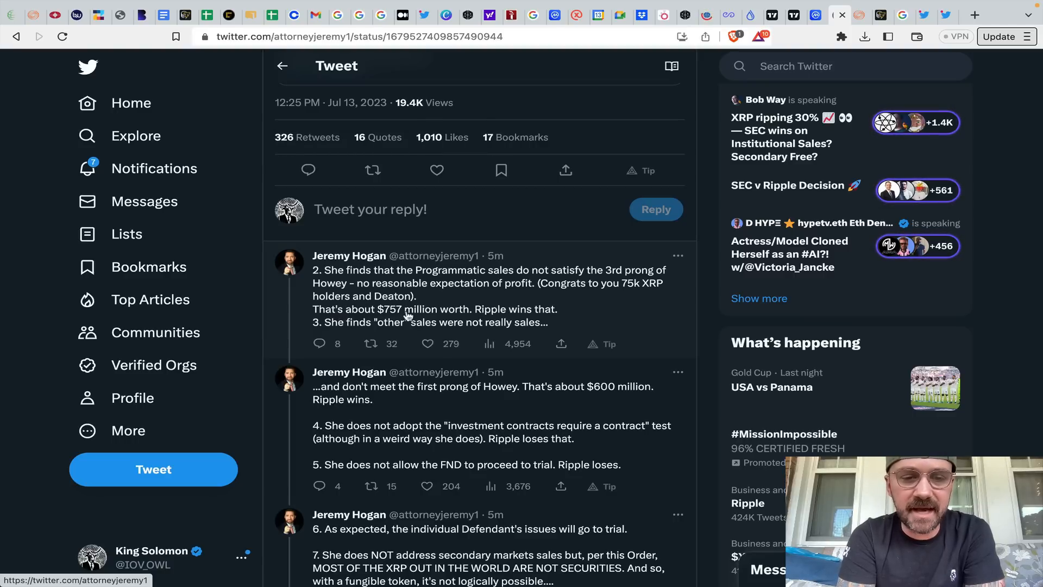
scroll("down", 3)
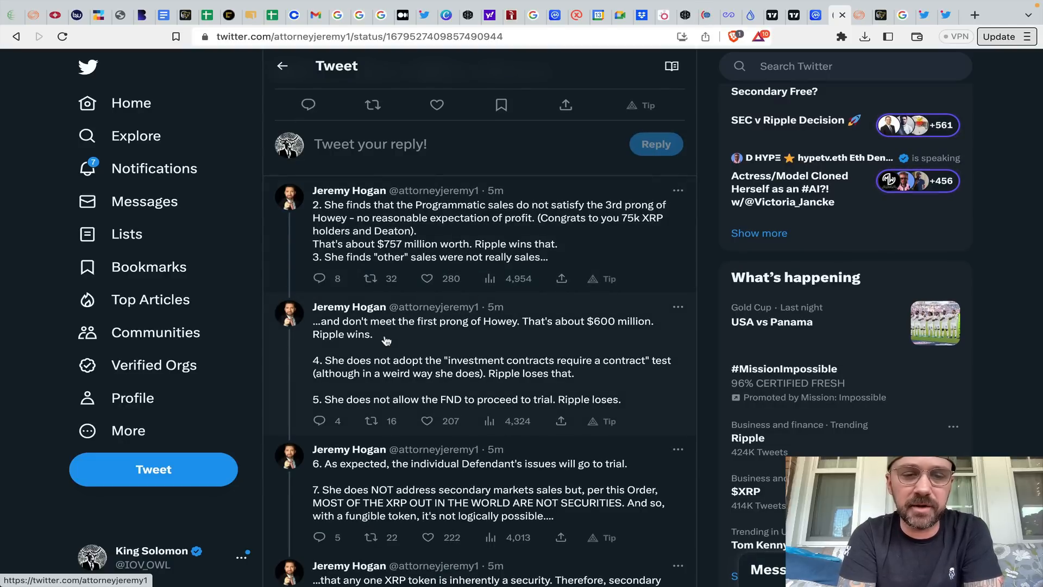
scroll("down", 3)
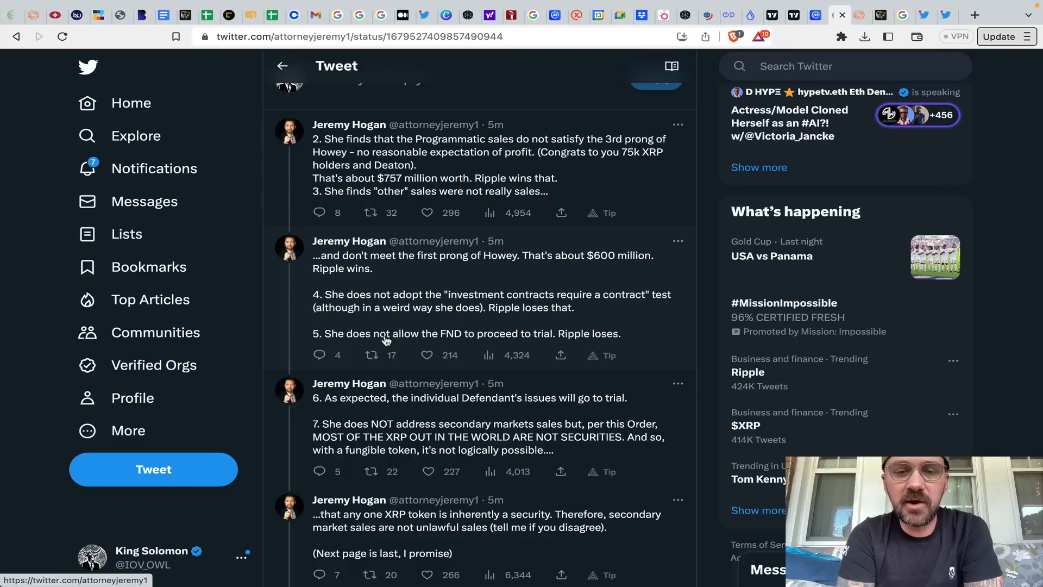
scroll("down", 3)
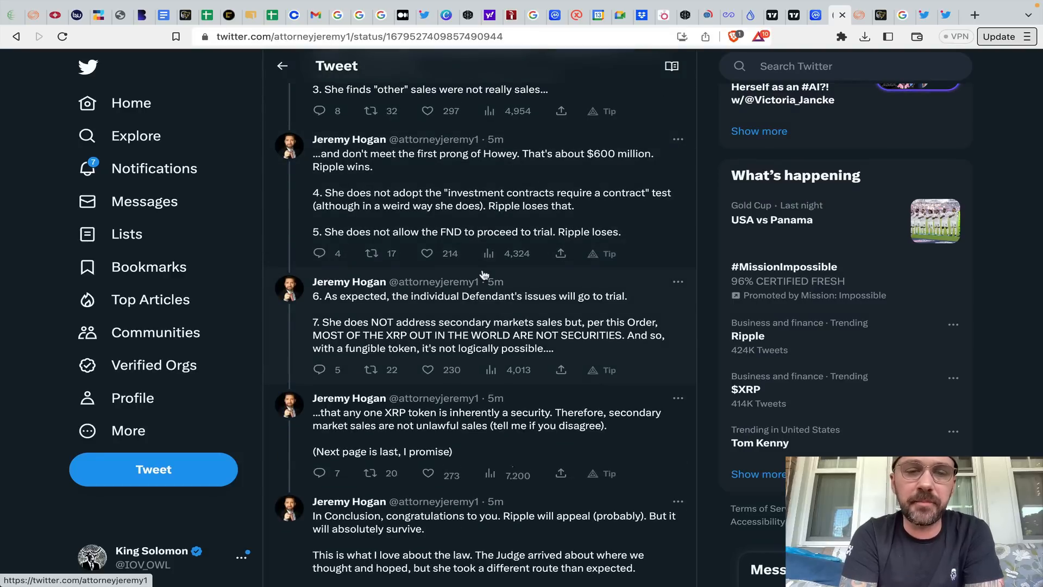
scroll("down", 3)
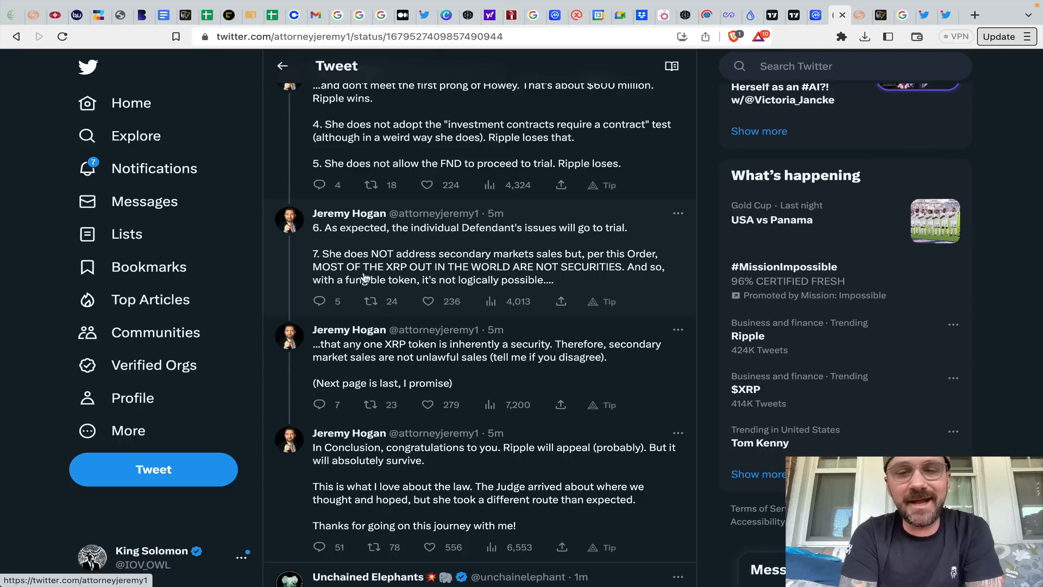
- Look through more XRP news results, then close the XRP news results tab
left_click(370, 300)
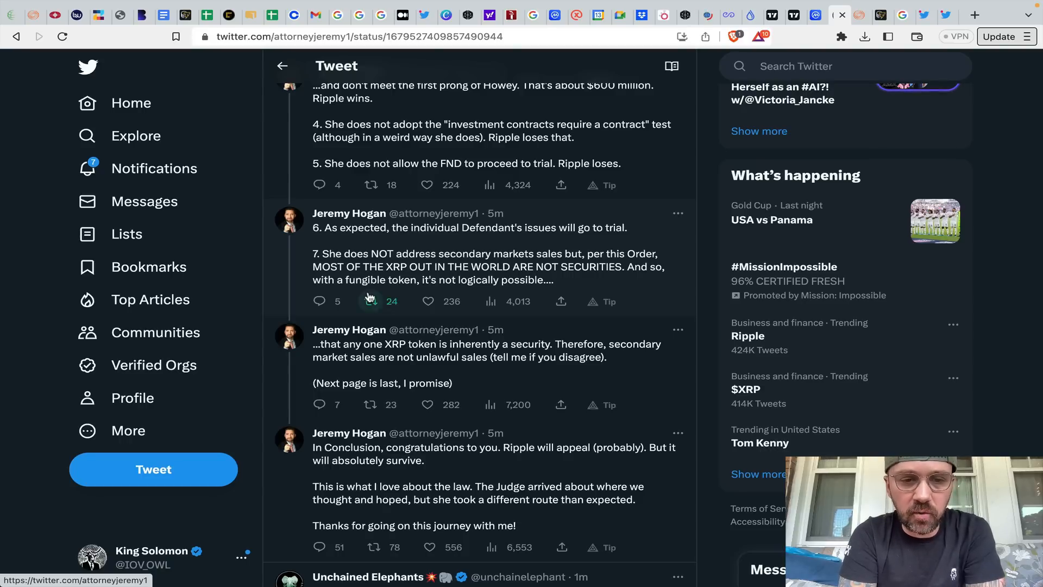
scroll("down", 3)
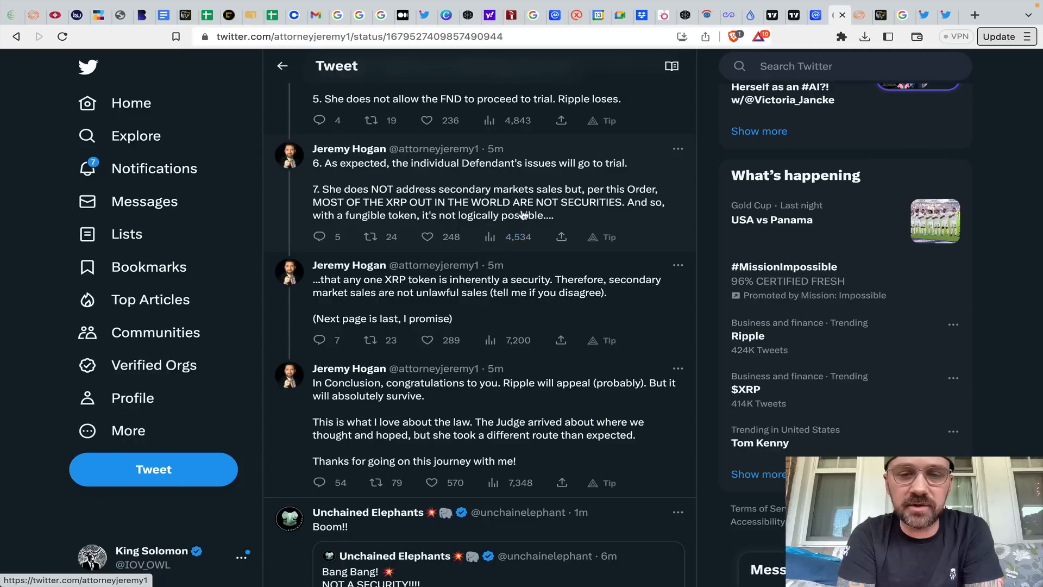
scroll("down", 3)
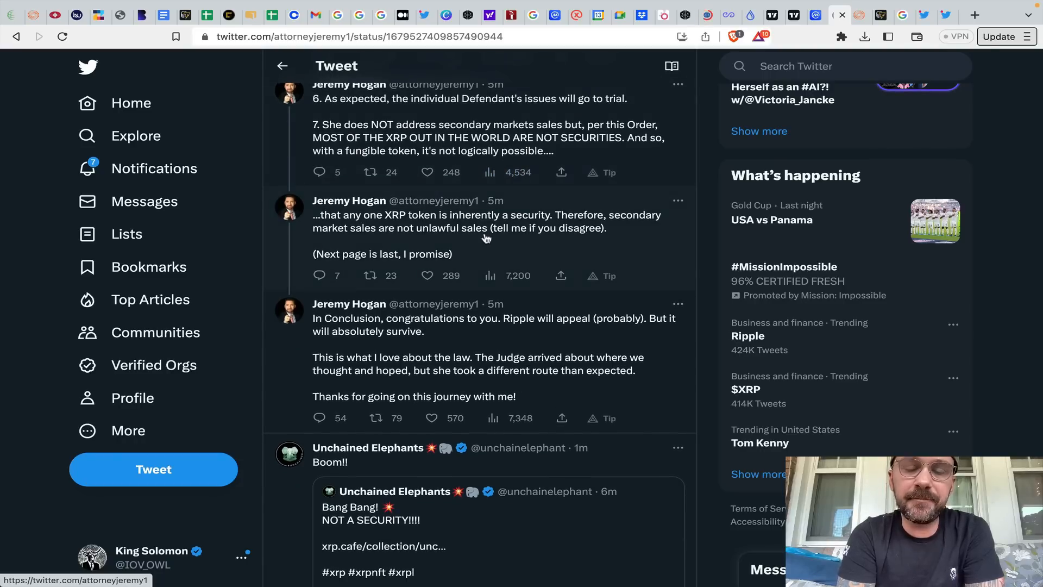
scroll("down", 3)
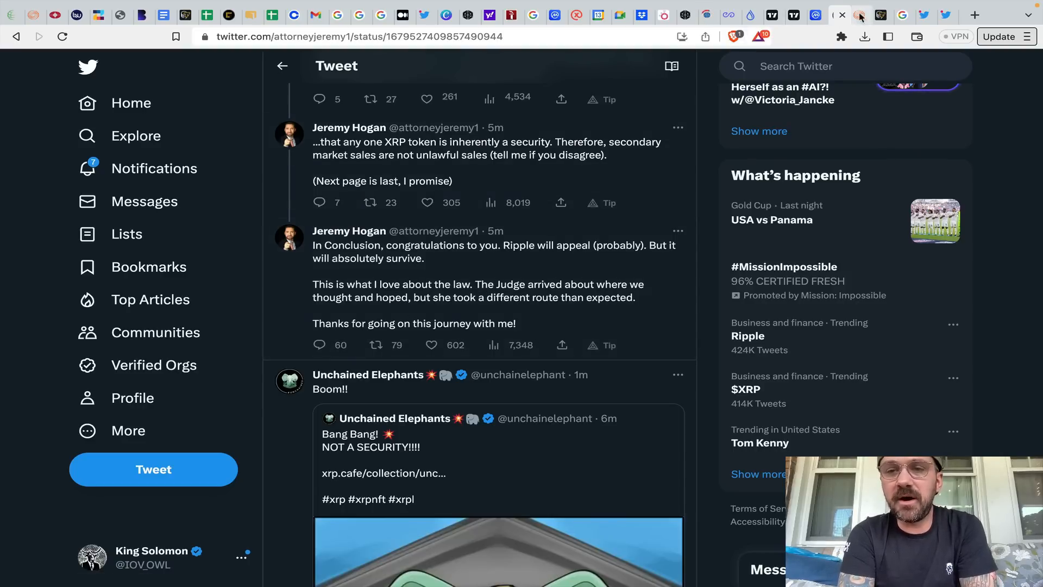
left_click(858, 15)
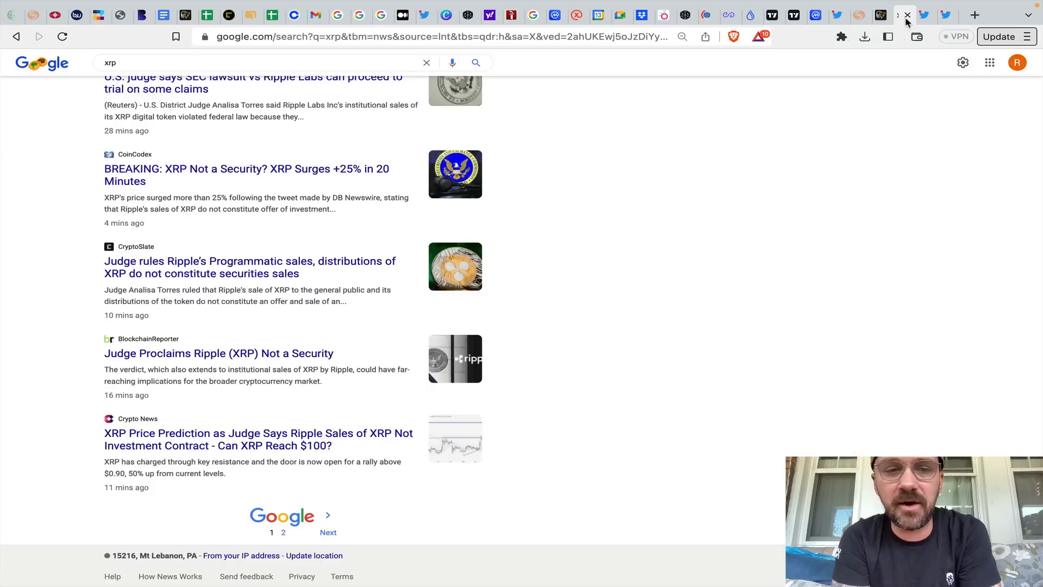
left_click(921, 15)
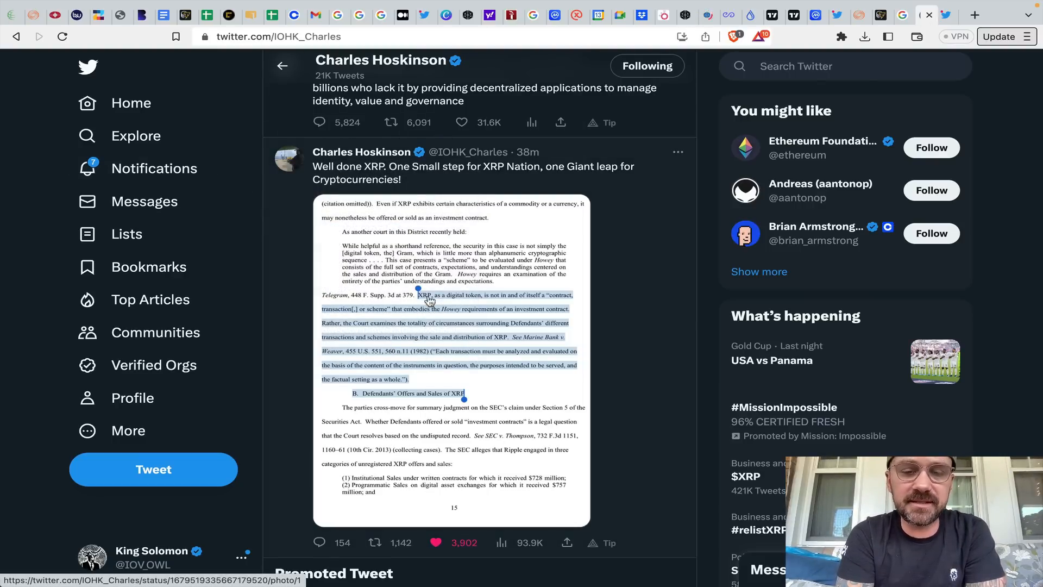
mouse_move(432, 184)
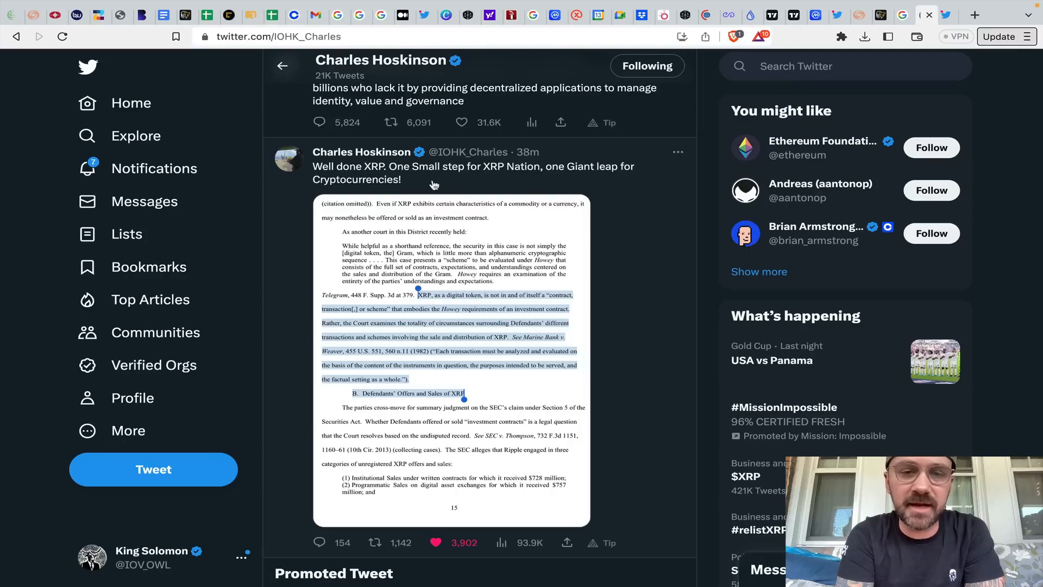
mouse_move(608, 174)
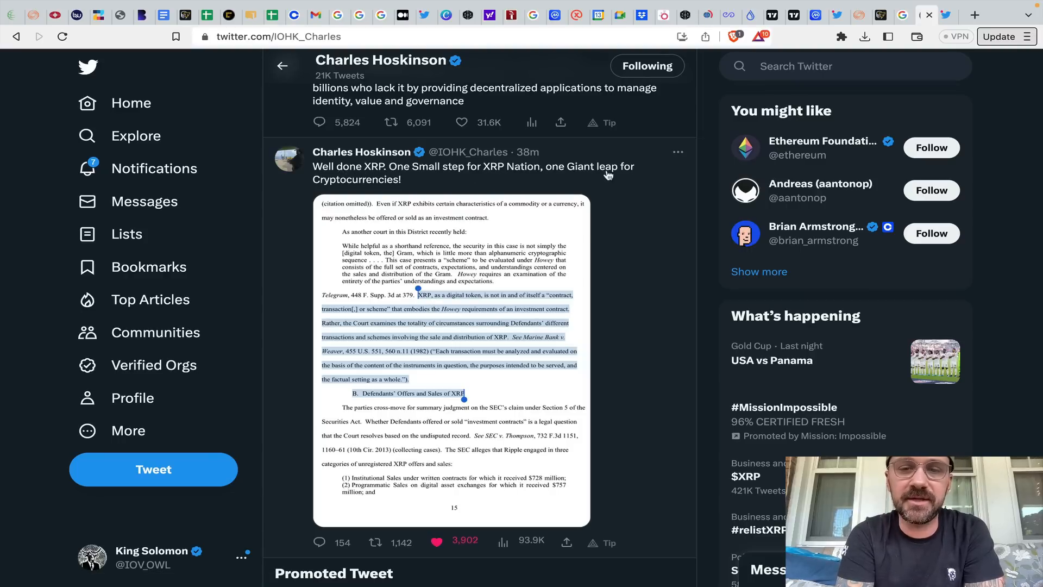
- Enlarge Hoskinson's attached court-ruling page image from the 'Well done XRP' tweet
left_click(451, 362)
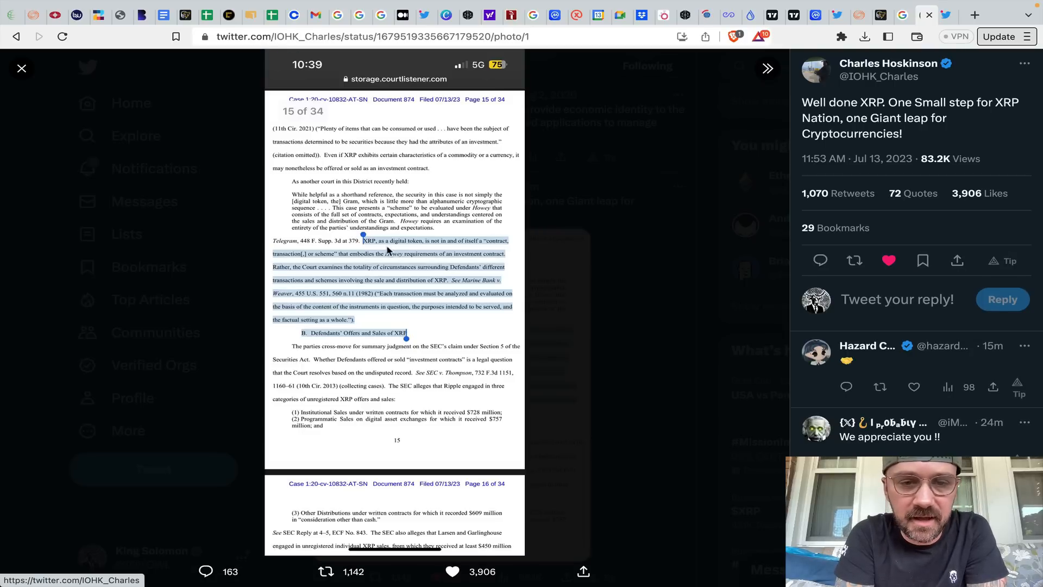
- Close the enlarged court-ruling image and bring CryptoLaw's profile to the front
left_click(854, 260)
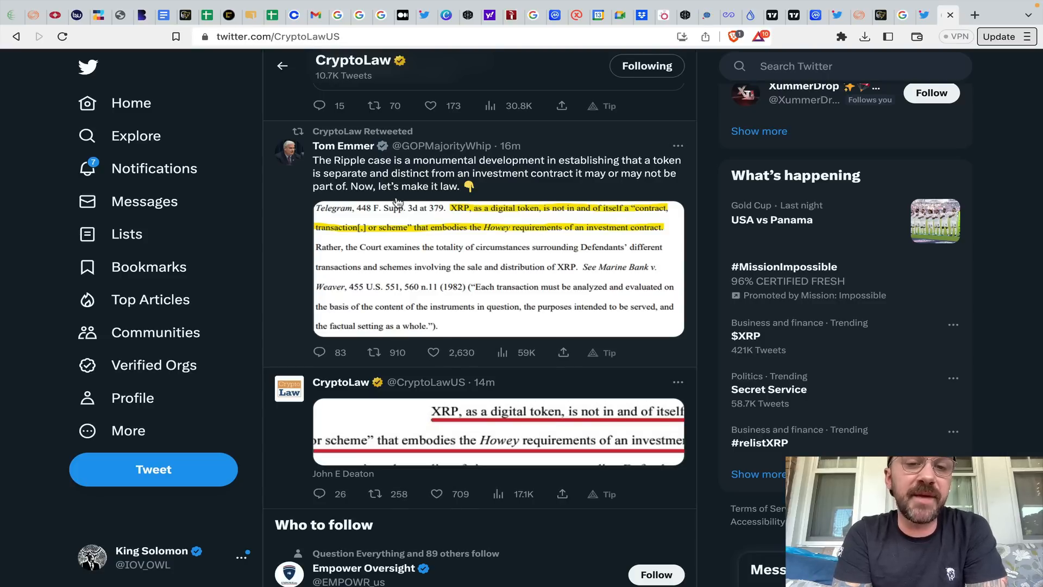
- Open CryptoLaw's underlined ruling excerpt image full-size
left_click(498, 429)
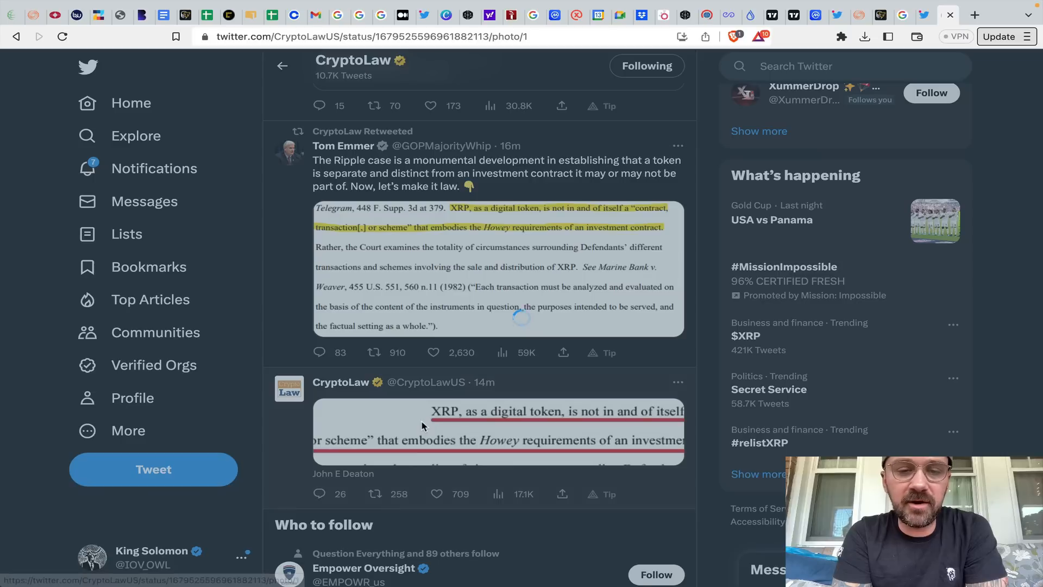
- View CryptoLaw's loaded excerpt image stating XRP is not itself an investment contract
left_click(497, 429)
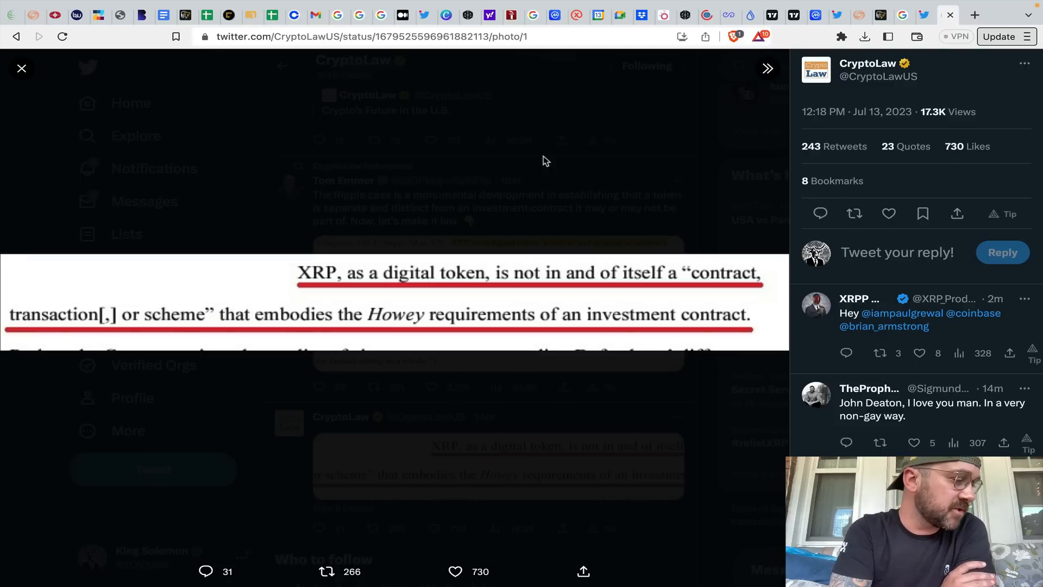
left_click(854, 213)
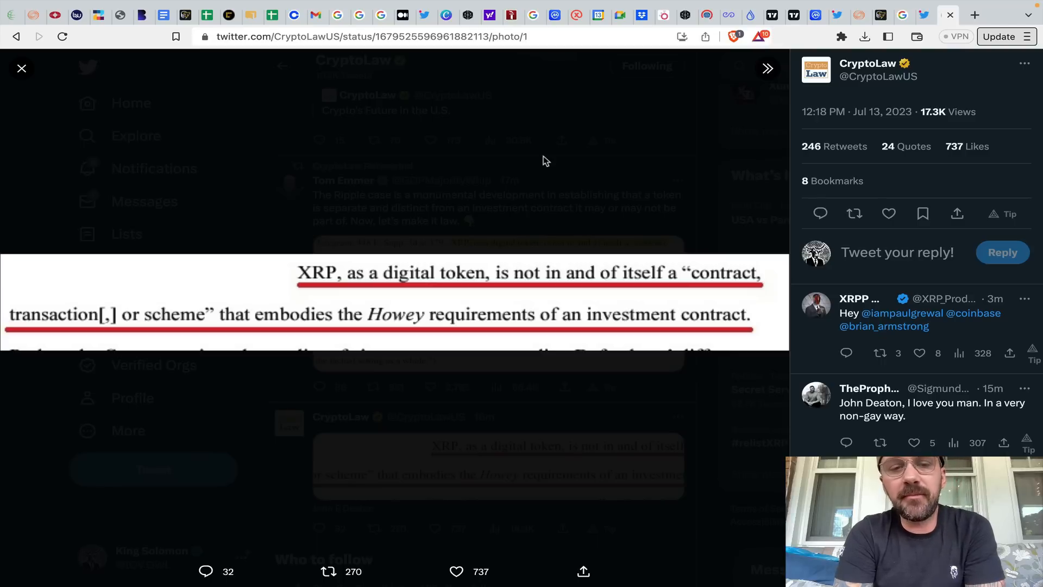
mouse_move(740, 77)
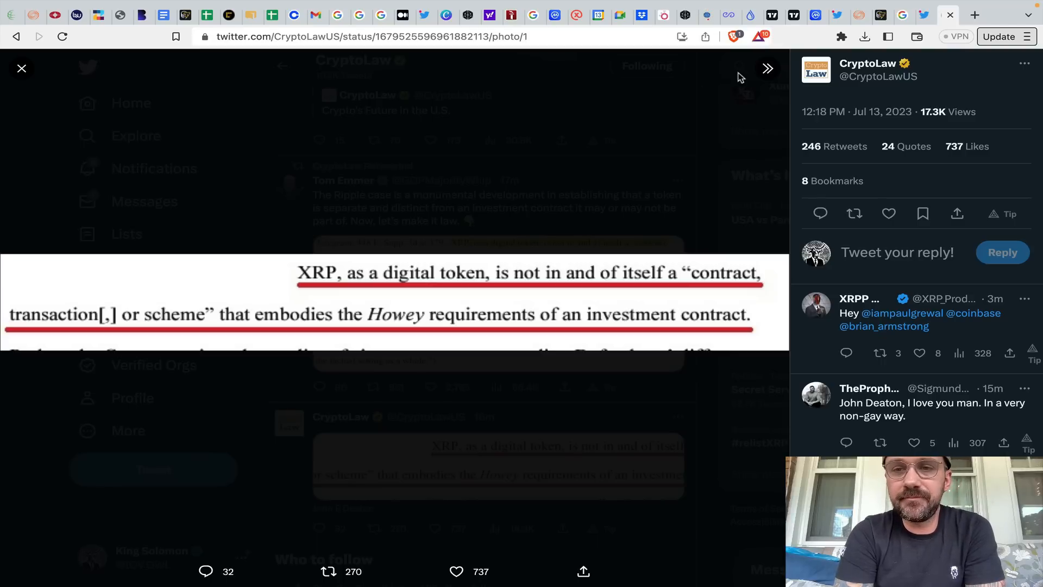